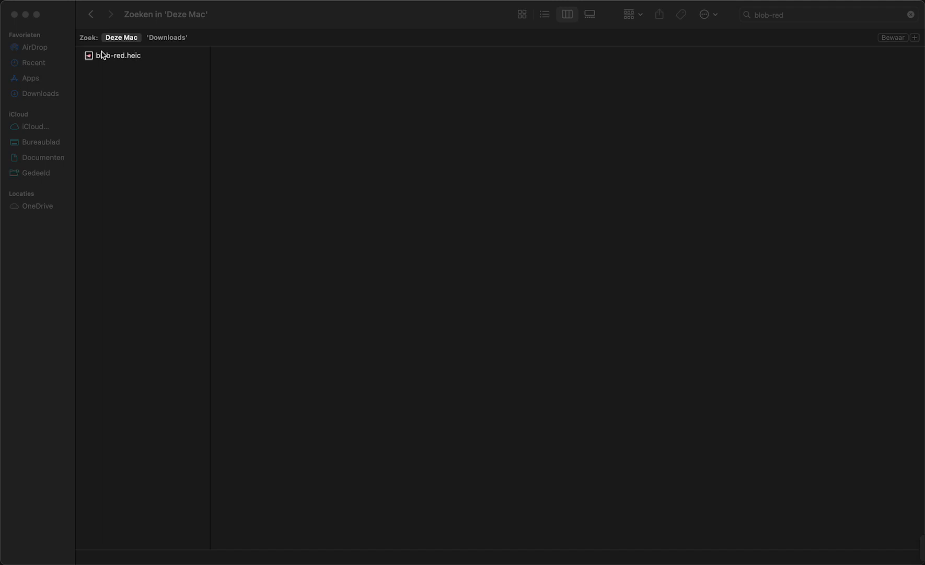
Select blob-red.heic in the search results to show its preview and details.
click(118, 56)
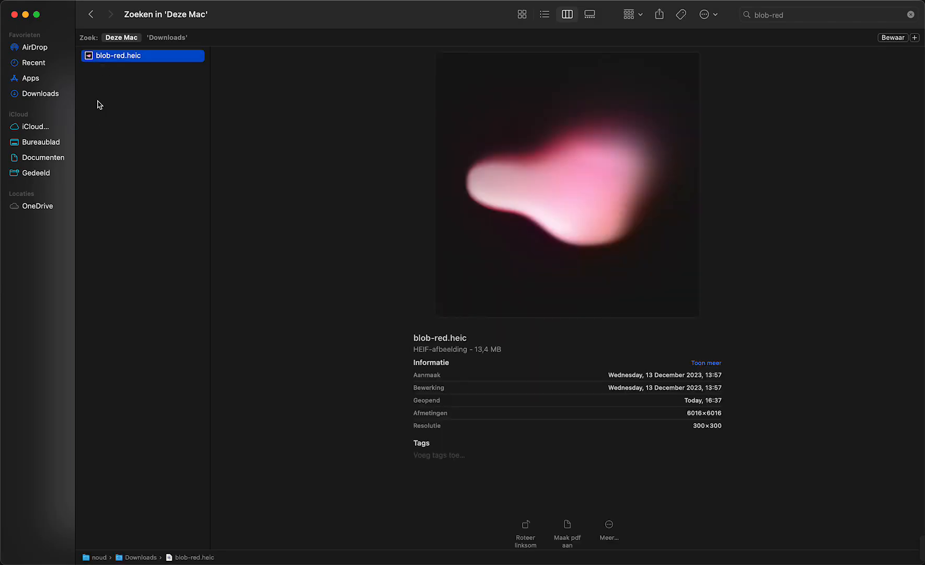
mouse_move(124, 75)
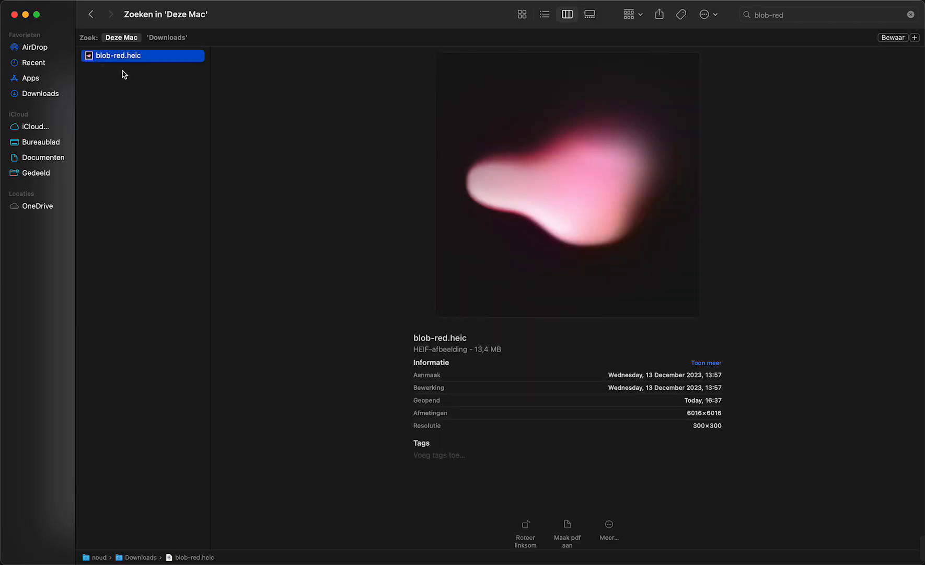
mouse_move(151, 68)
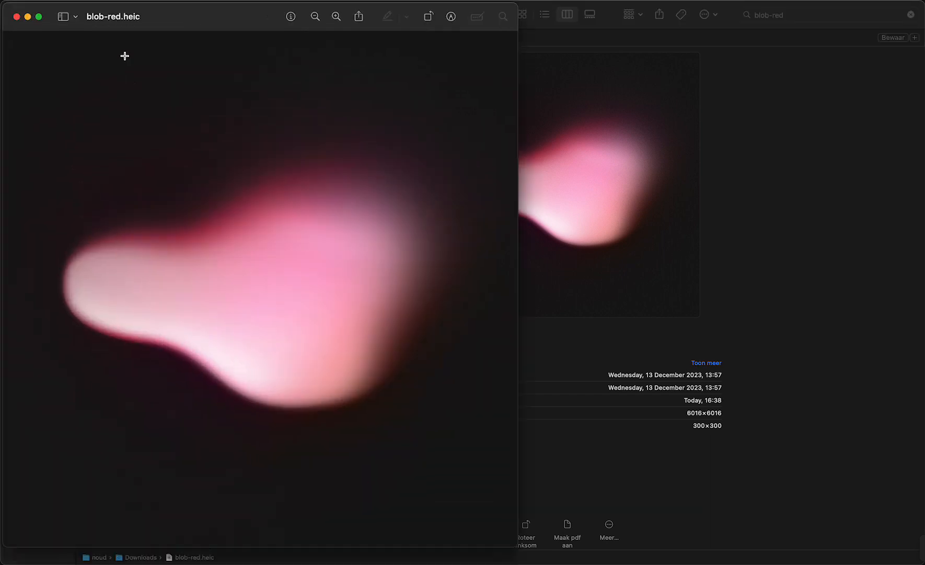
mouse_move(181, 32)
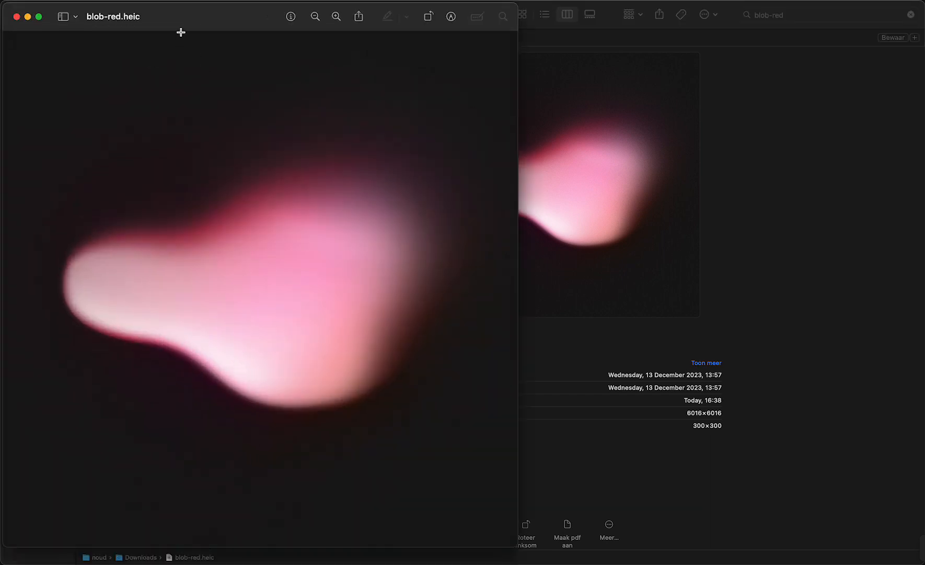
mouse_move(183, 27)
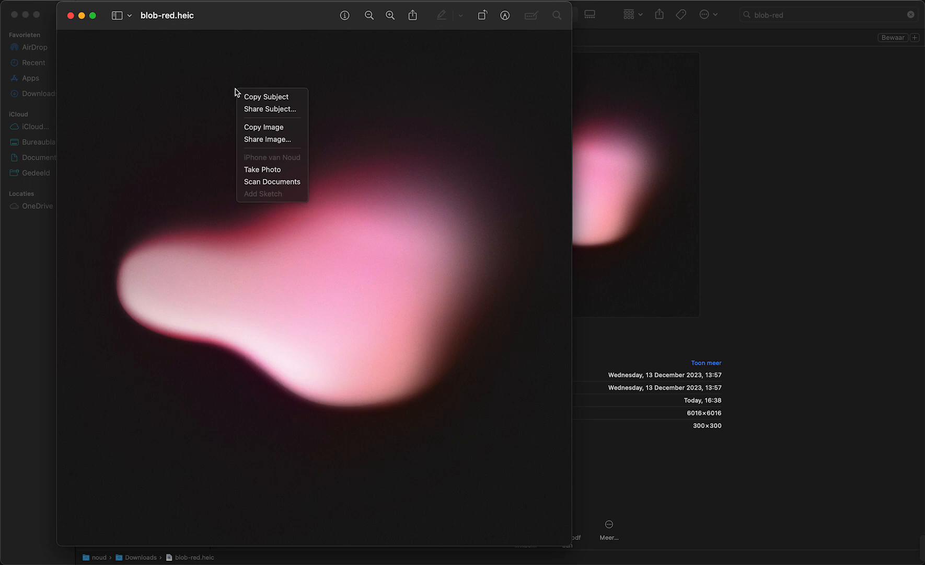
mouse_move(263, 127)
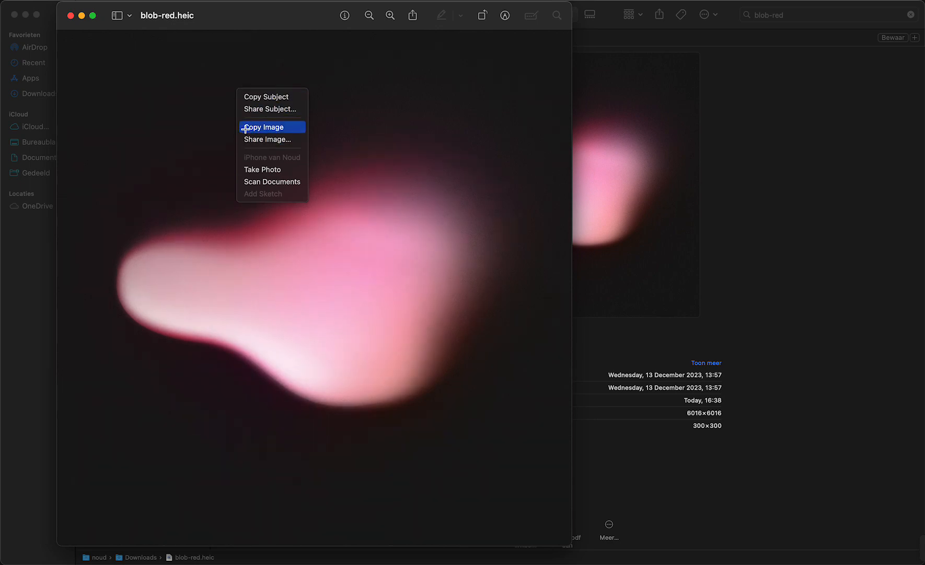
Copy the whole blob-red.heic image to the clipboard via Copy Image.
click(264, 127)
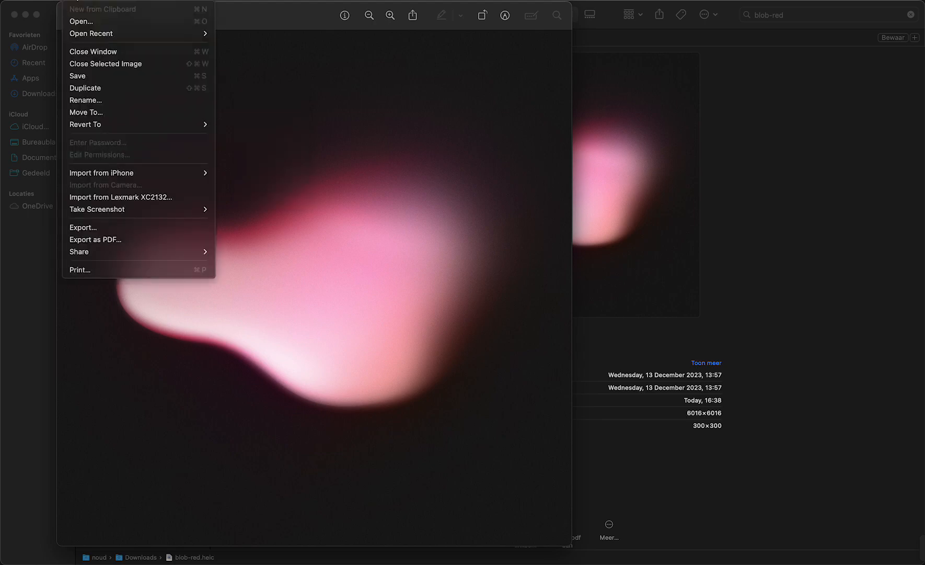
Browse the Tools menu for the Rotate and Flip commands.
click(136, 5)
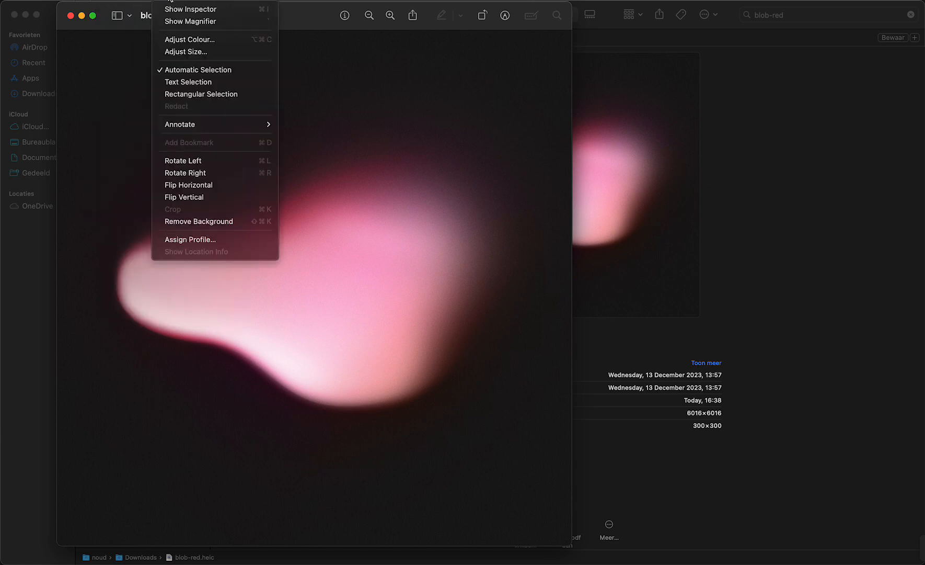
mouse_move(190, 9)
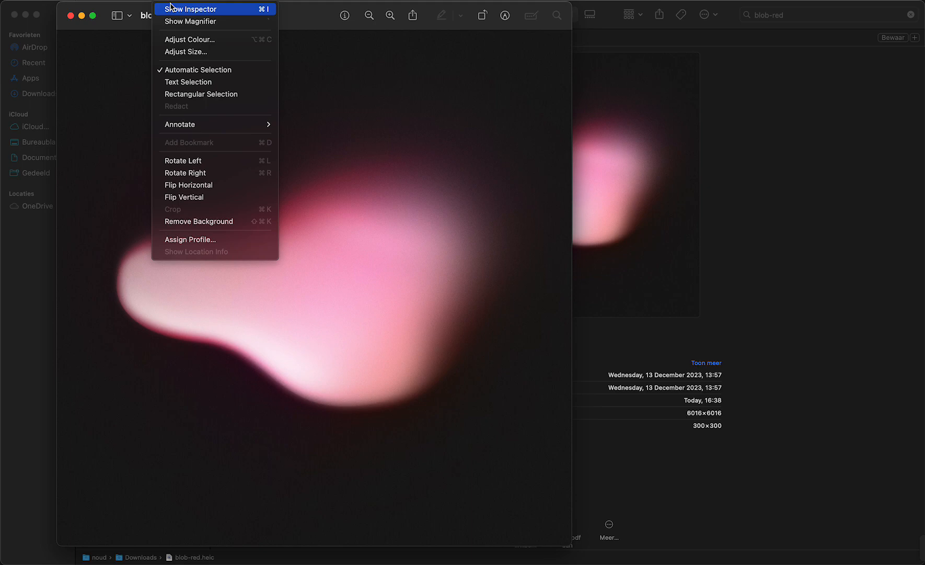
mouse_move(186, 51)
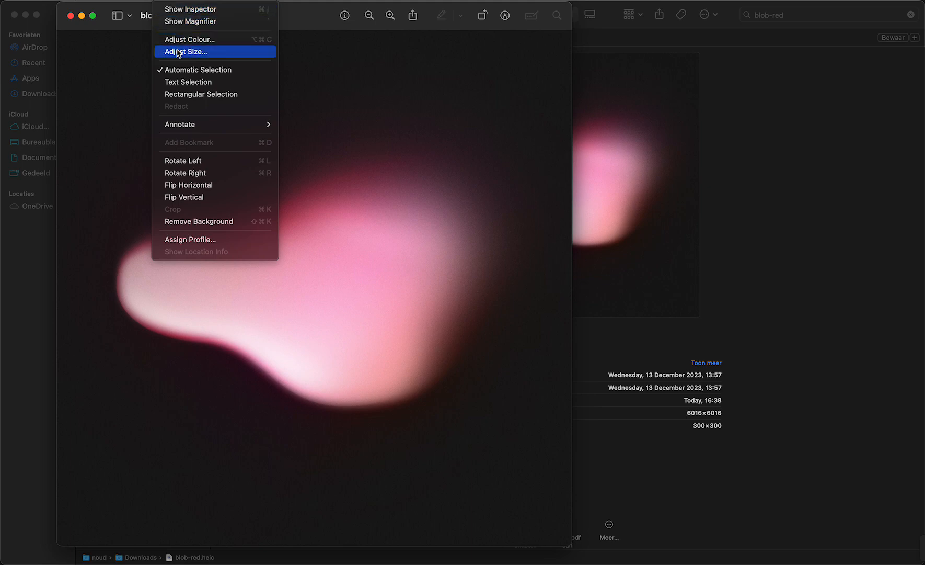
mouse_move(184, 160)
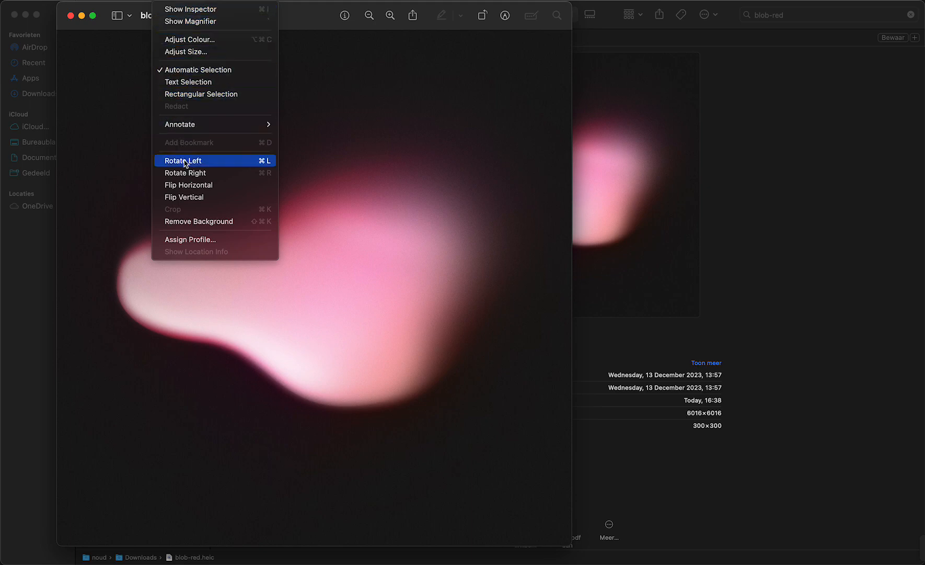
mouse_move(186, 197)
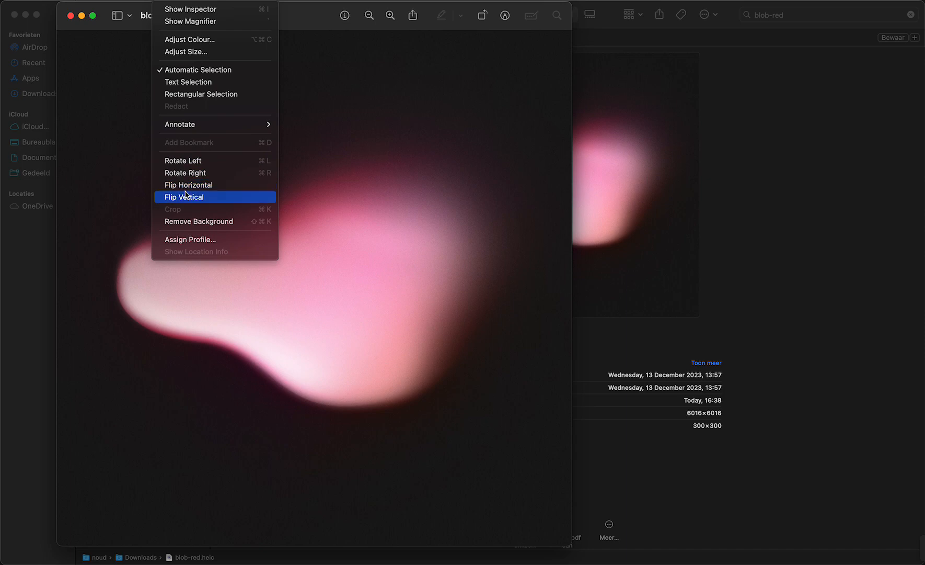
mouse_move(189, 185)
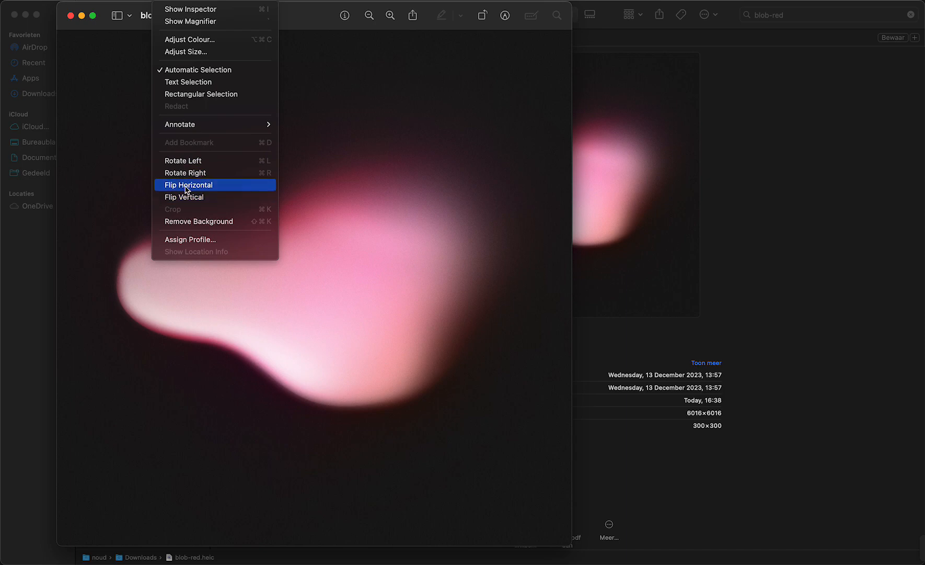
Flip the image horizontally, vertically, then horizontally again, leaving the file marked Edited.
click(189, 185)
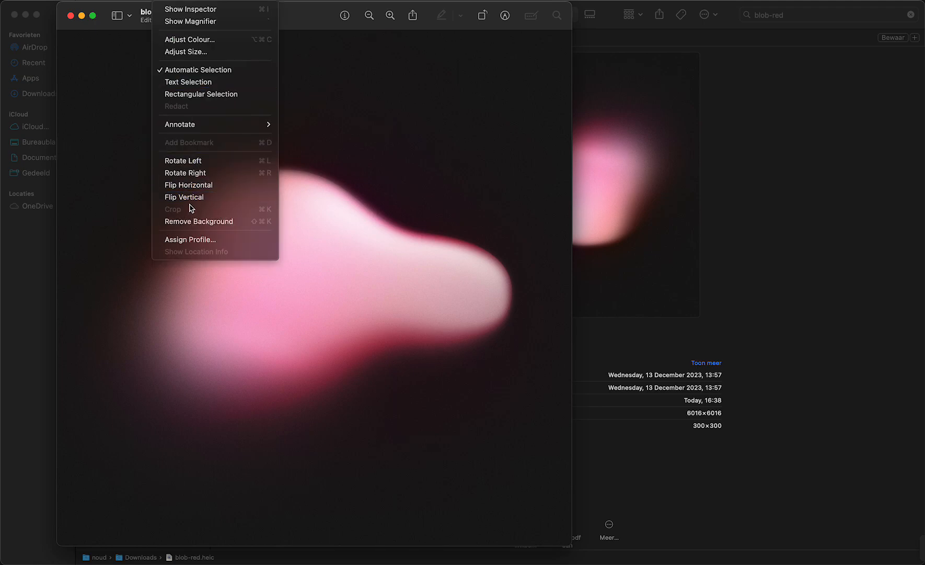
click(188, 185)
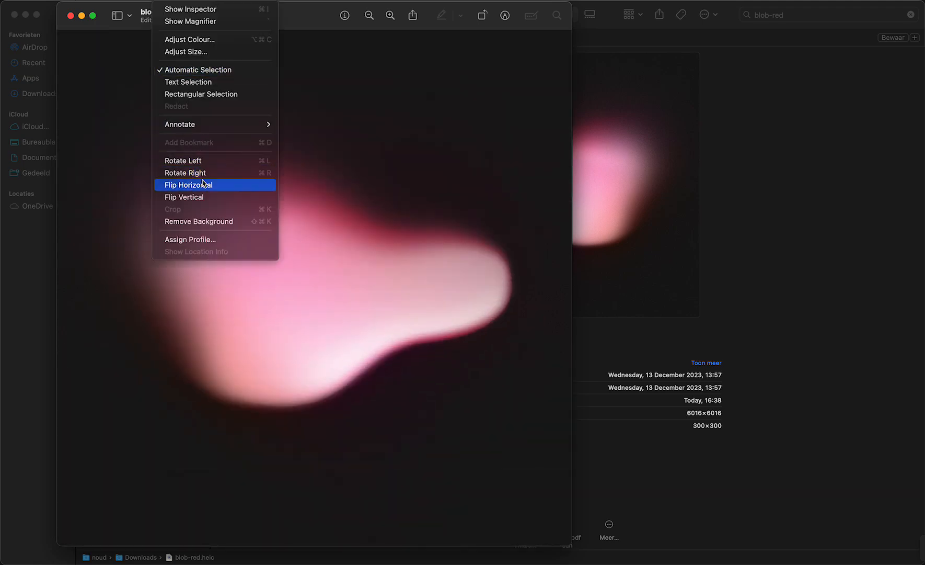
click(187, 184)
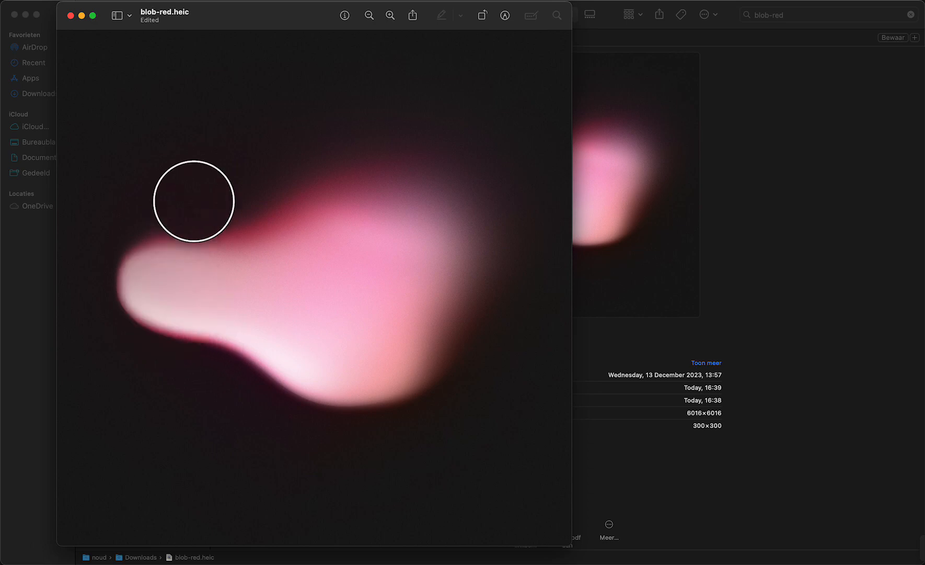
mouse_move(675, 134)
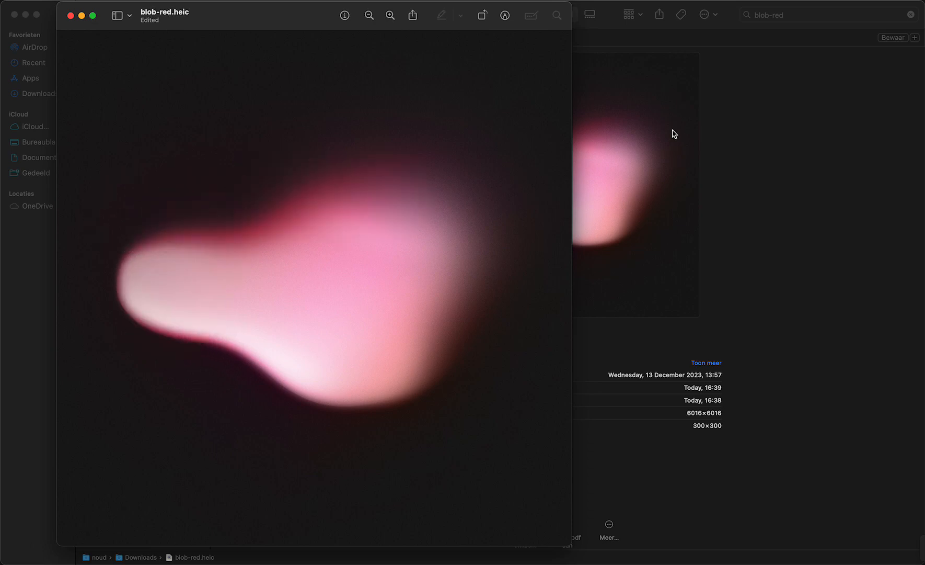